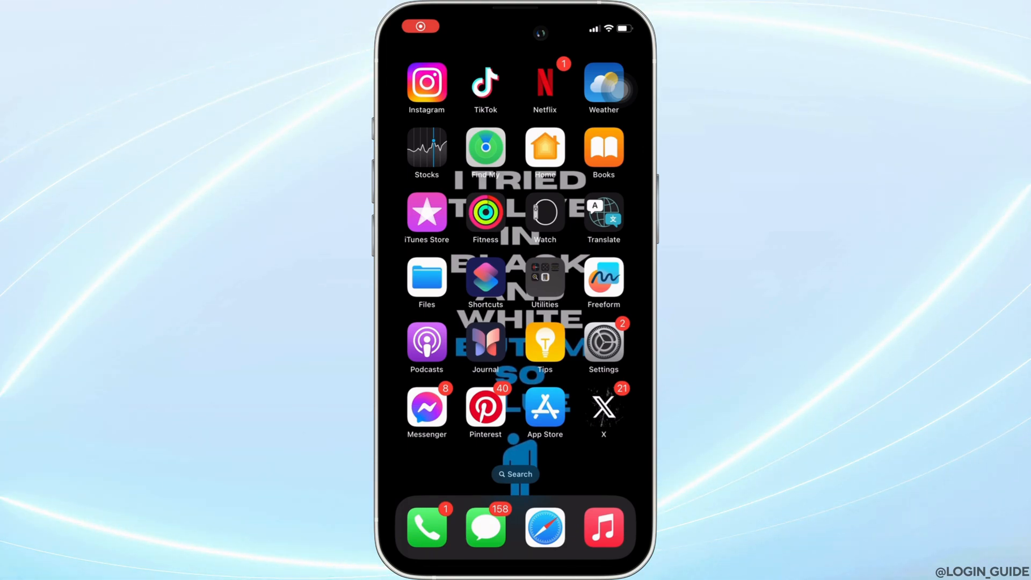
# Search the App Store for 'tubi' to list Tubi: Movies & Live TV
pyautogui.click(545, 406)
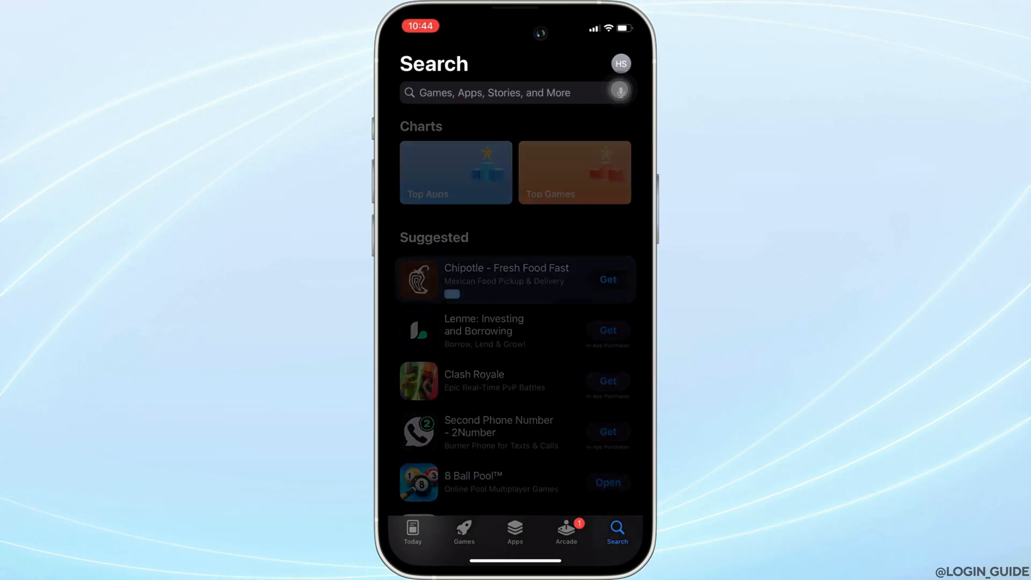
pyautogui.write('tubi')
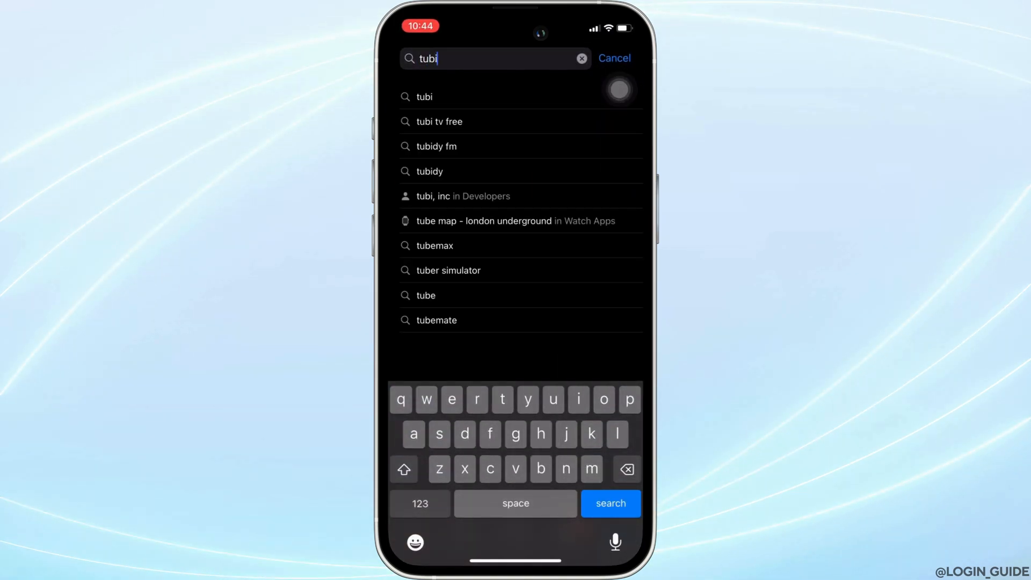
pyautogui.click(609, 504)
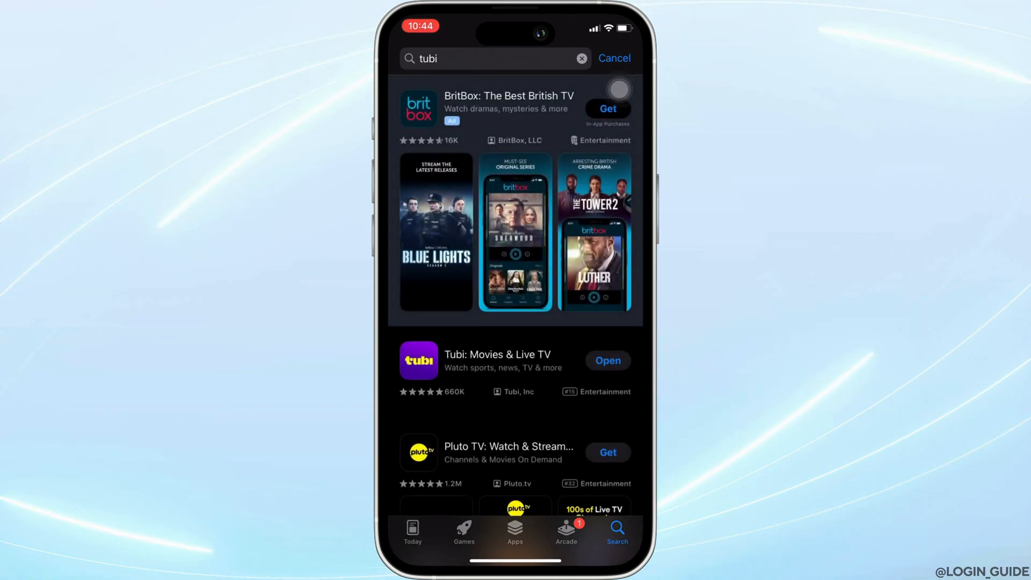
# Check Tubi's App Store listing, then go to Settings > General > iPhone Storage
pyautogui.click(497, 360)
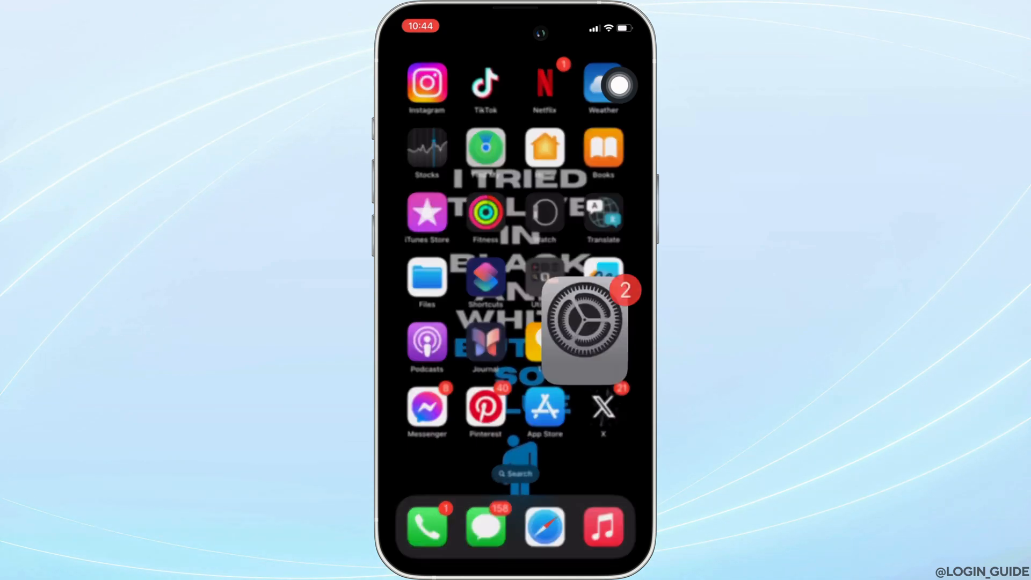
pyautogui.click(583, 329)
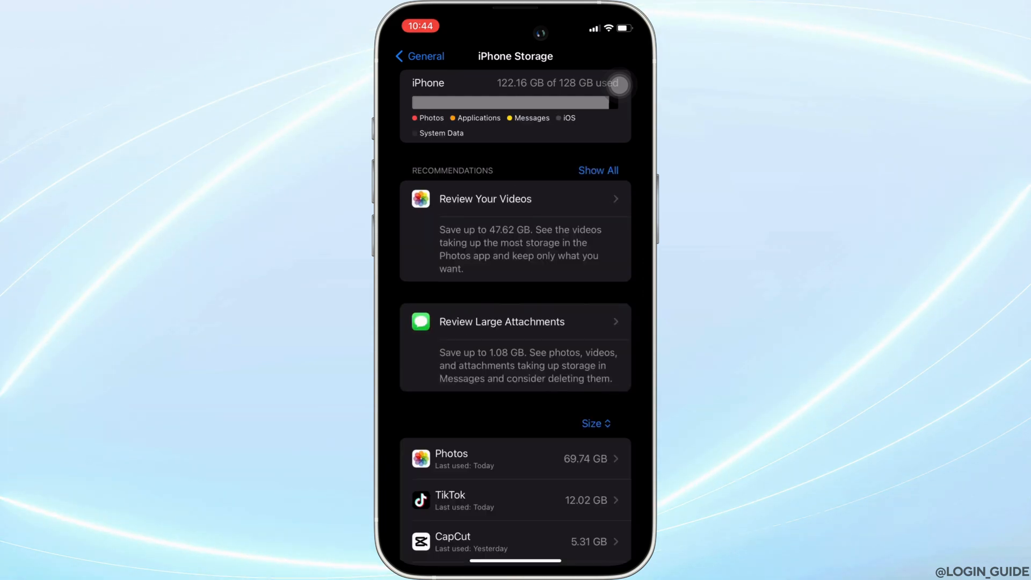
# Scroll the iPhone Storage app list down to Tubi and open its 114.7 MB storage page
pyautogui.scroll(-3)
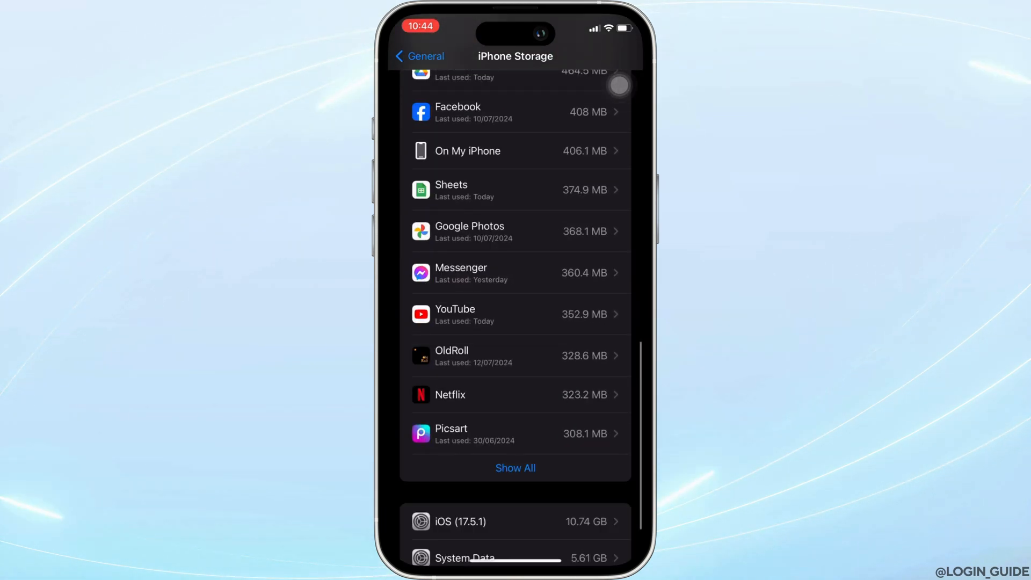
pyautogui.scroll(-3)
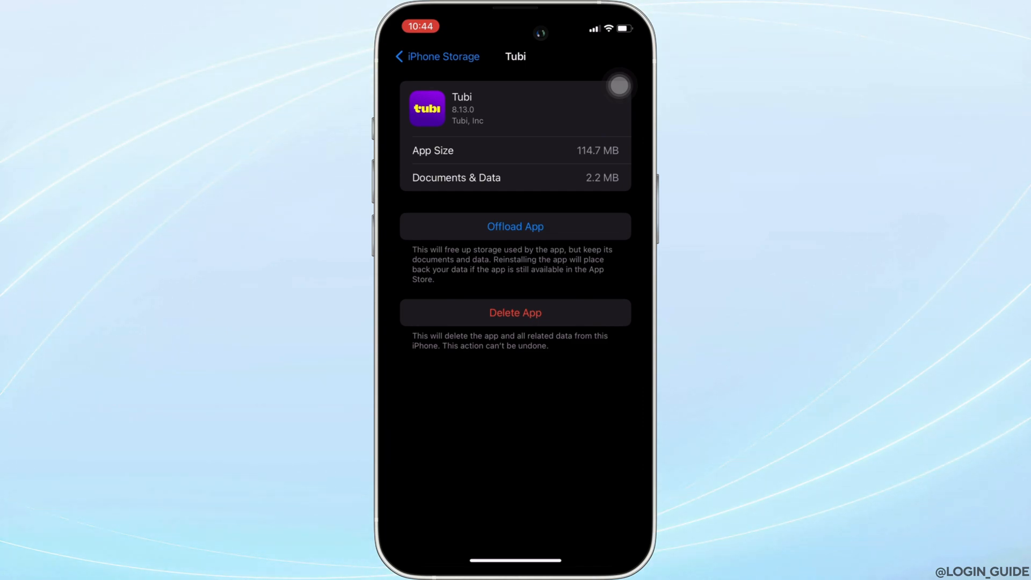
# Offload Tubi and confirm, keeping its 116.9 MB of documents and data
pyautogui.click(516, 226)
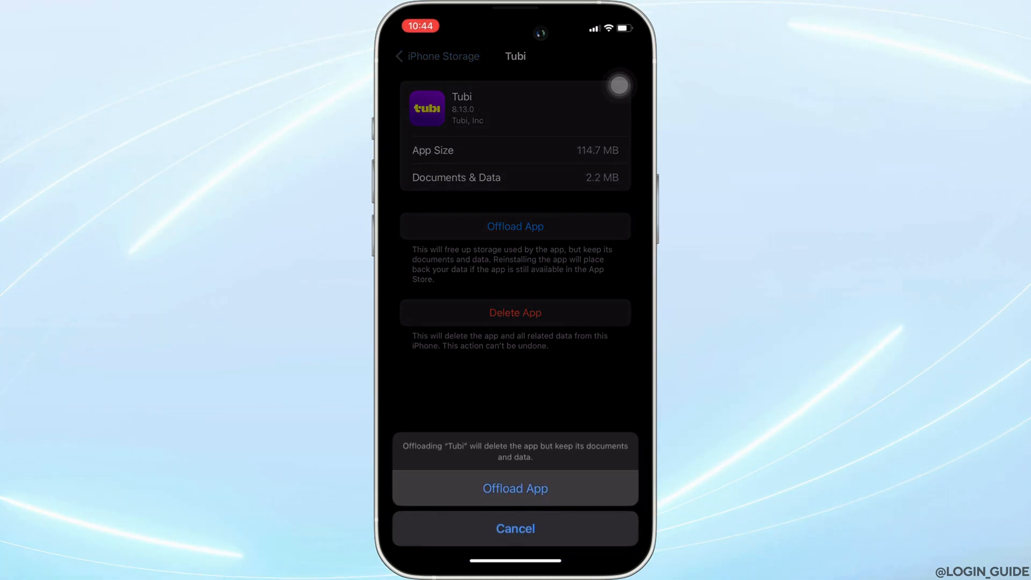
pyautogui.click(515, 489)
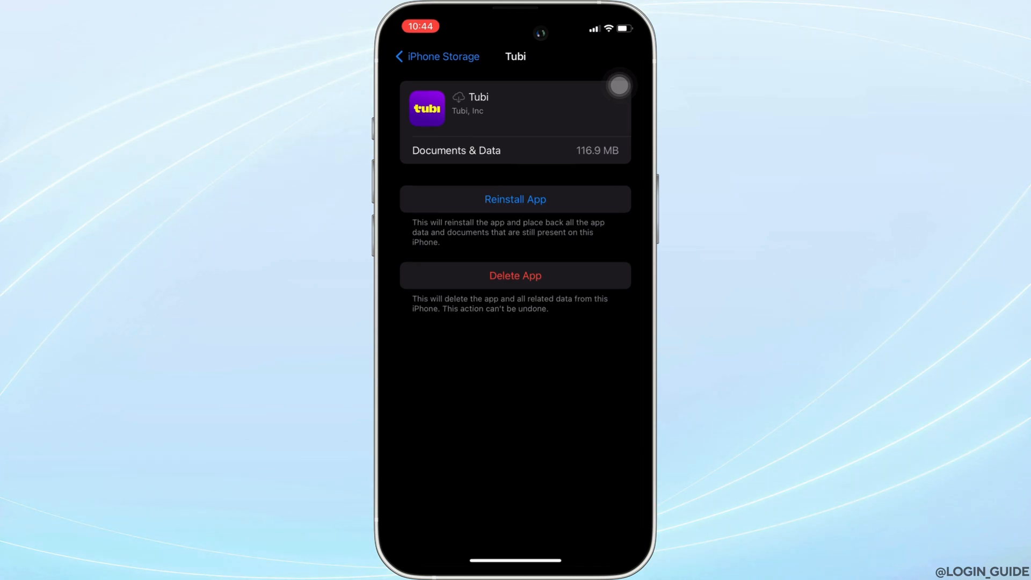